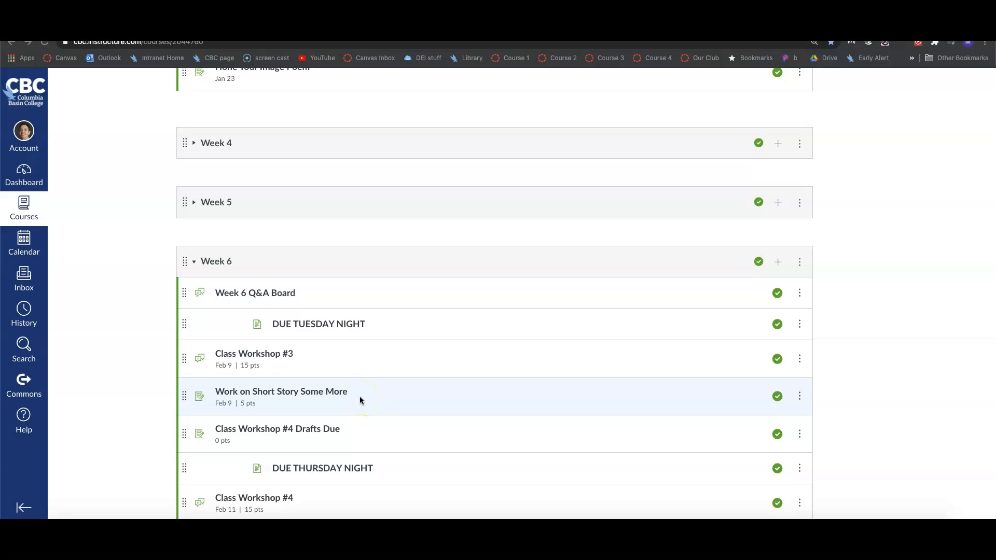
- Scroll the Modules page to show Week 1's discussion boards, readings, quizzes and workshops
{"action": "scroll", "scroll_direction": "down", "scroll_amount": 3}
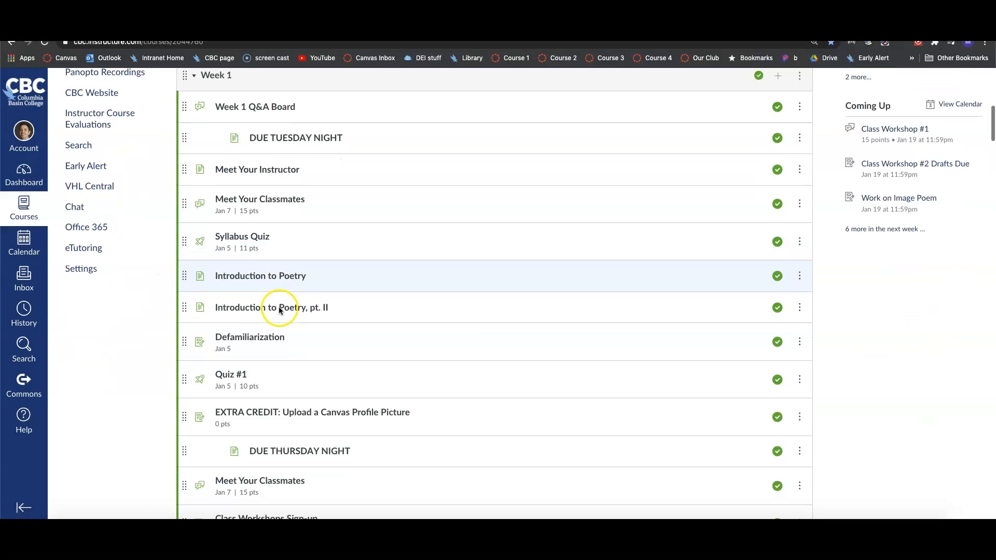
- Scroll past Week 1 to Week 6's items, including Class Workshops #3 and #4
{"action": "scroll", "scroll_direction": "down", "scroll_amount": 3}
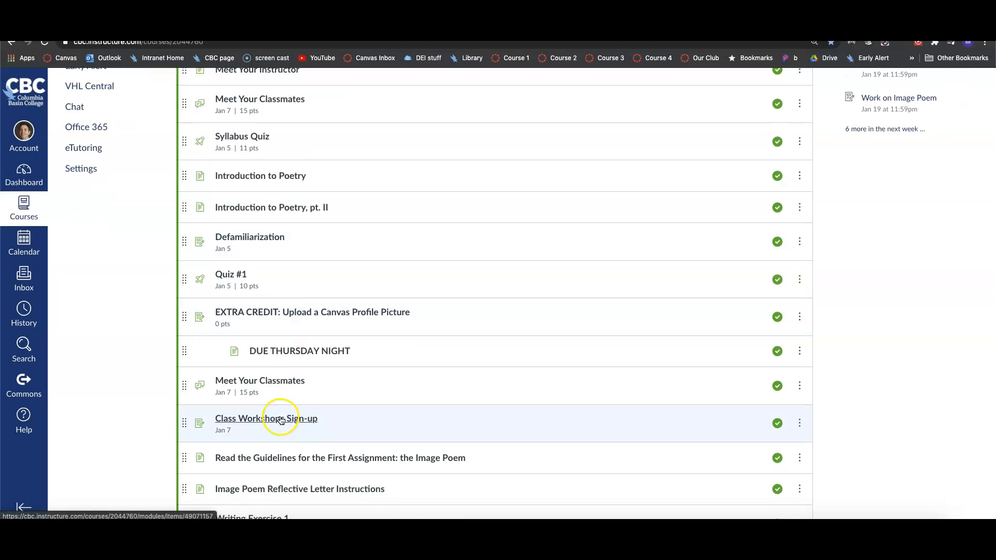
{"action": "mouse_move", "coordinate": [293, 411]}
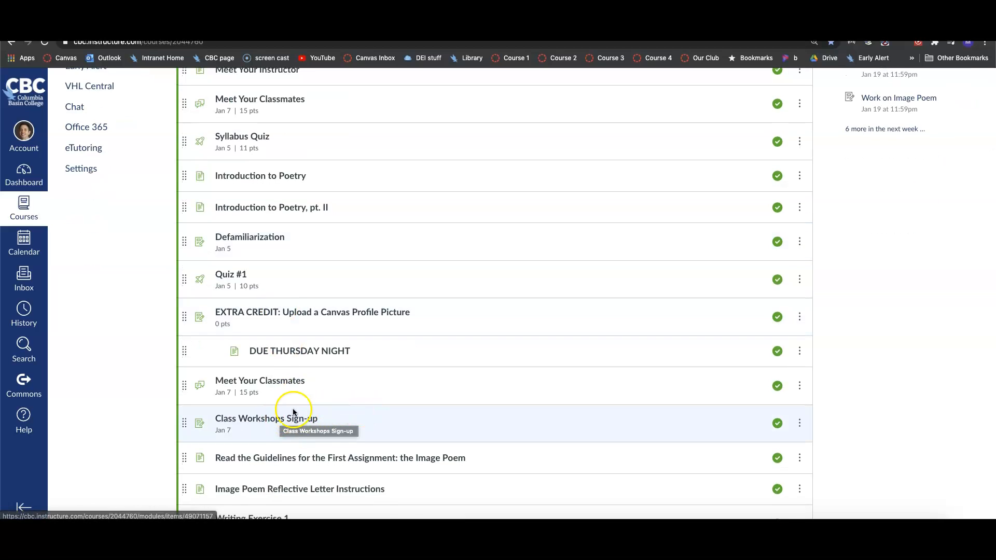
{"action": "scroll", "scroll_direction": "down", "scroll_amount": 3}
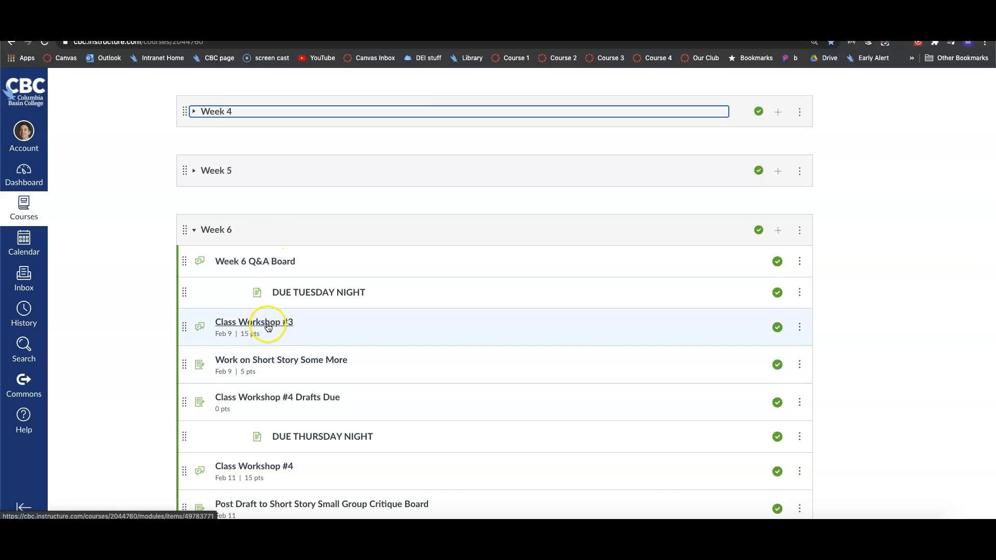
{"action": "mouse_move", "coordinate": [211, 220]}
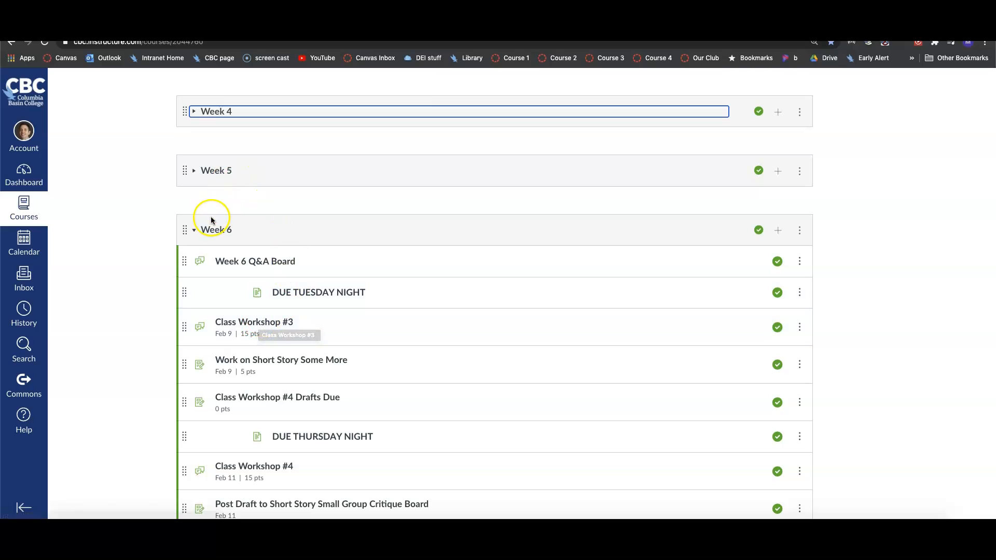
{"action": "scroll", "scroll_direction": "down", "scroll_amount": 3}
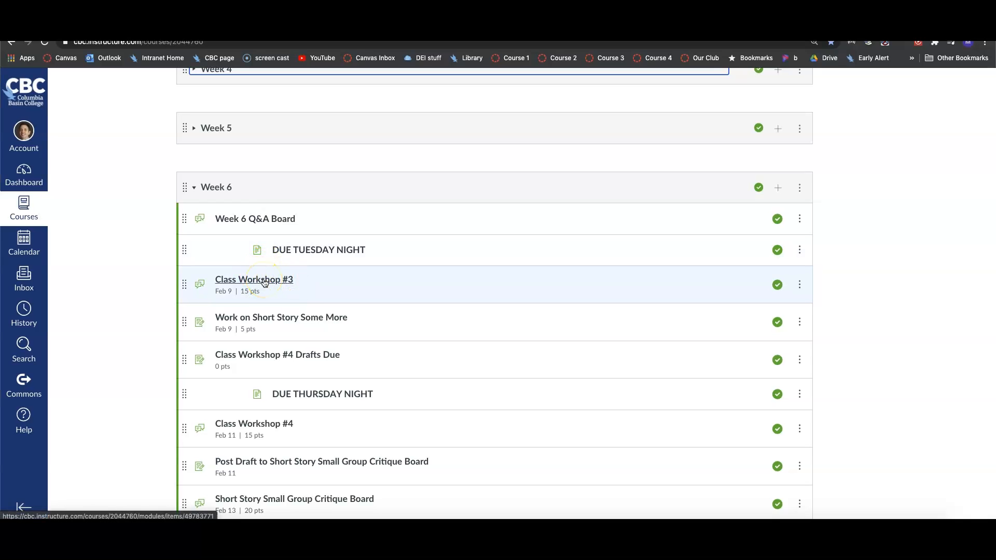
{"action": "mouse_move", "coordinate": [265, 283]}
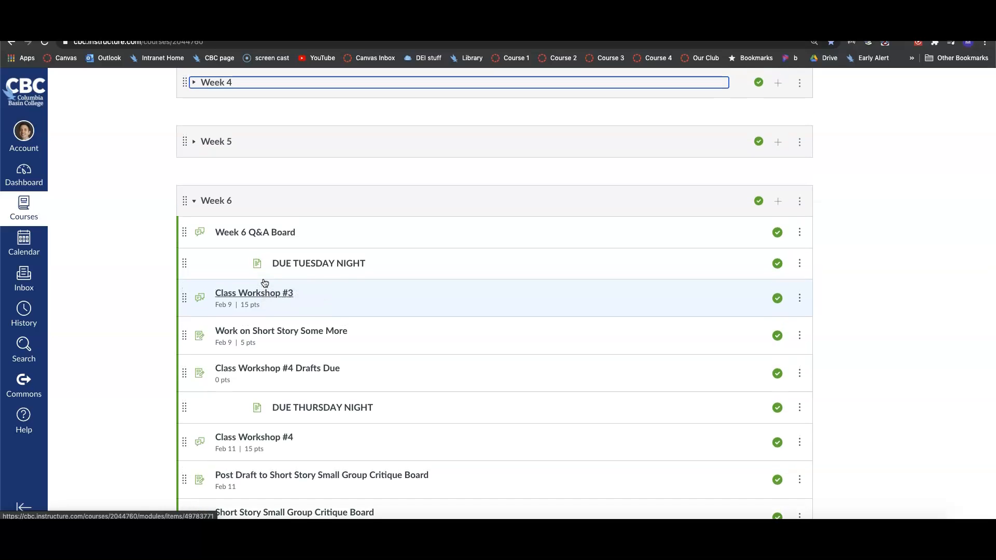
{"action": "mouse_move", "coordinate": [280, 272]}
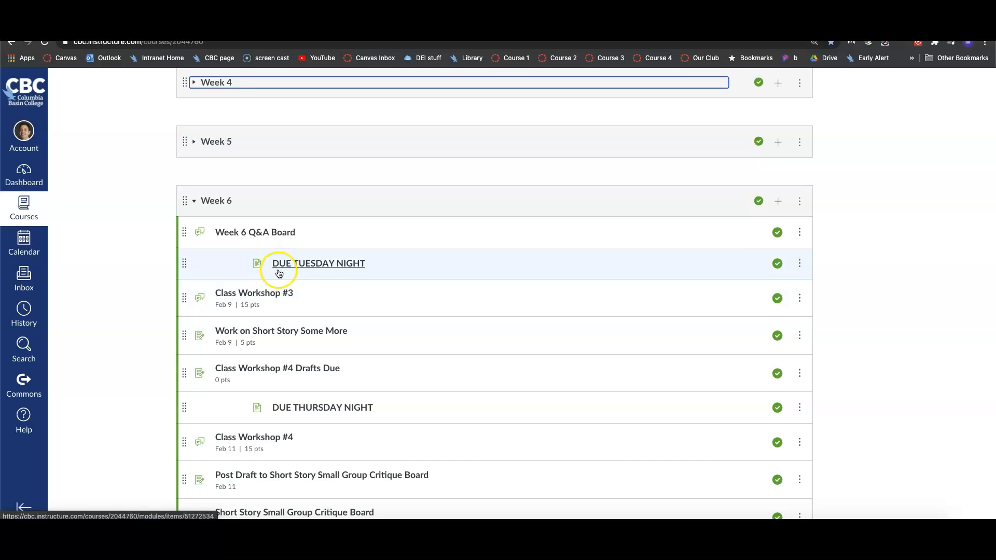
{"action": "mouse_move", "coordinate": [271, 292]}
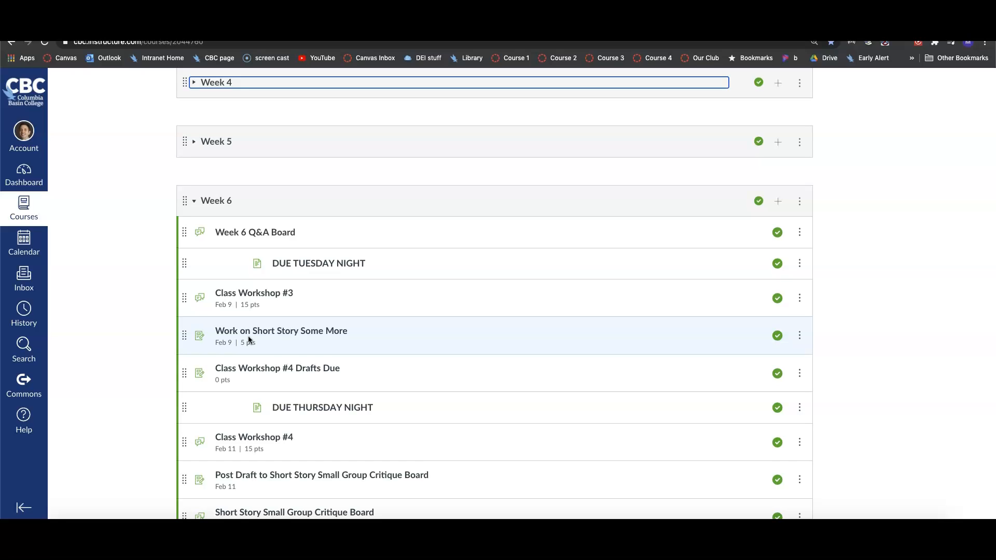
{"action": "mouse_move", "coordinate": [306, 315]}
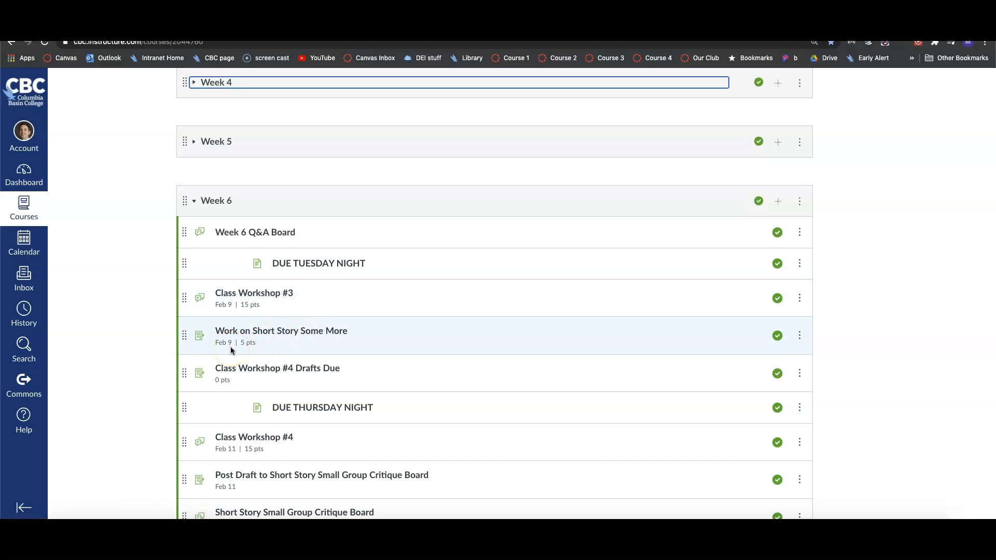
{"action": "mouse_move", "coordinate": [252, 339]}
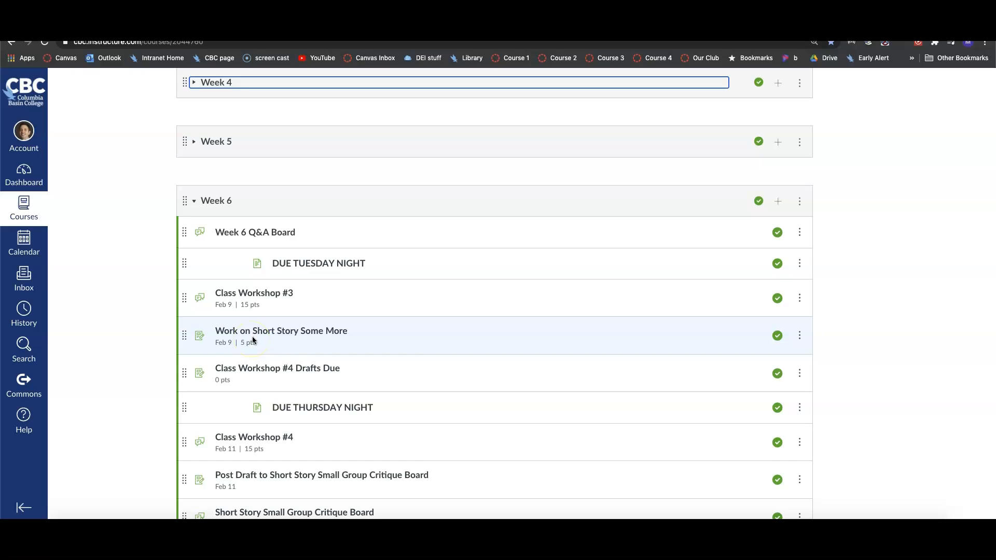
{"action": "mouse_move", "coordinate": [258, 338]}
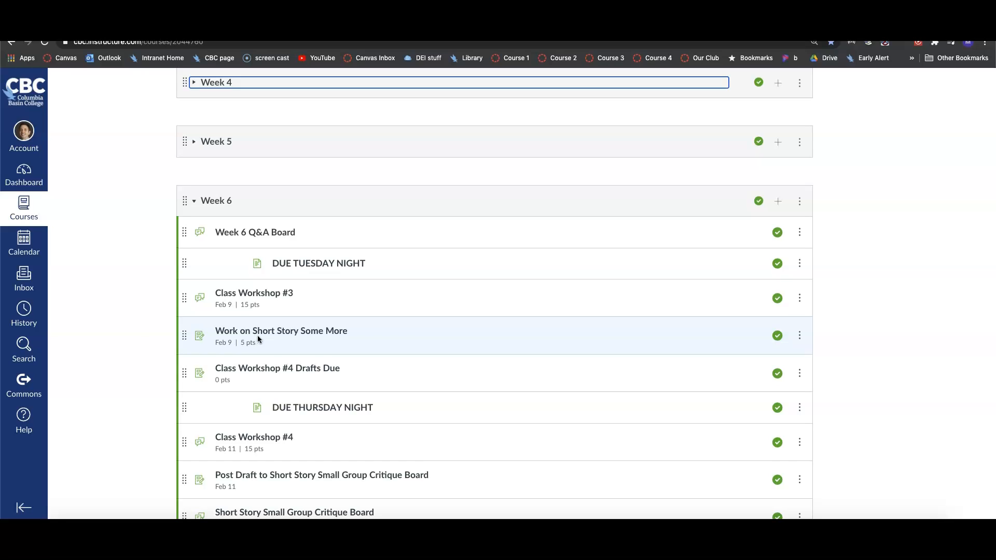
{"action": "mouse_move", "coordinate": [130, 343]}
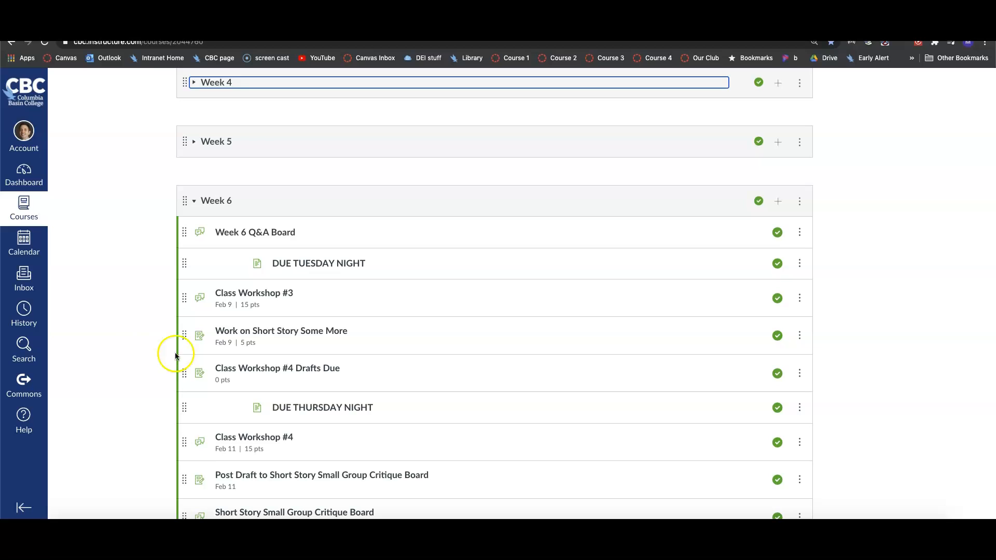
{"action": "mouse_move", "coordinate": [264, 440]}
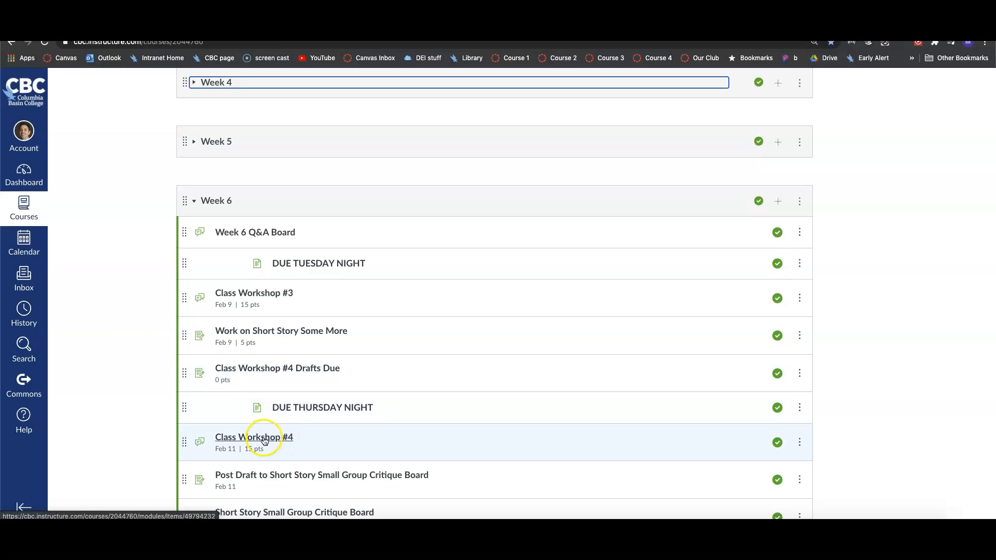
{"action": "mouse_move", "coordinate": [278, 439]}
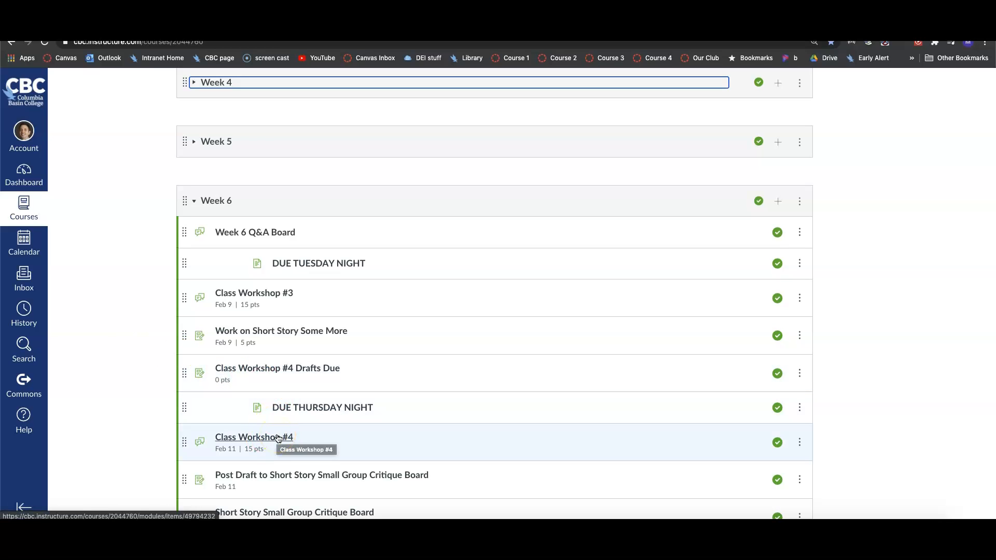
{"action": "mouse_move", "coordinate": [298, 280]}
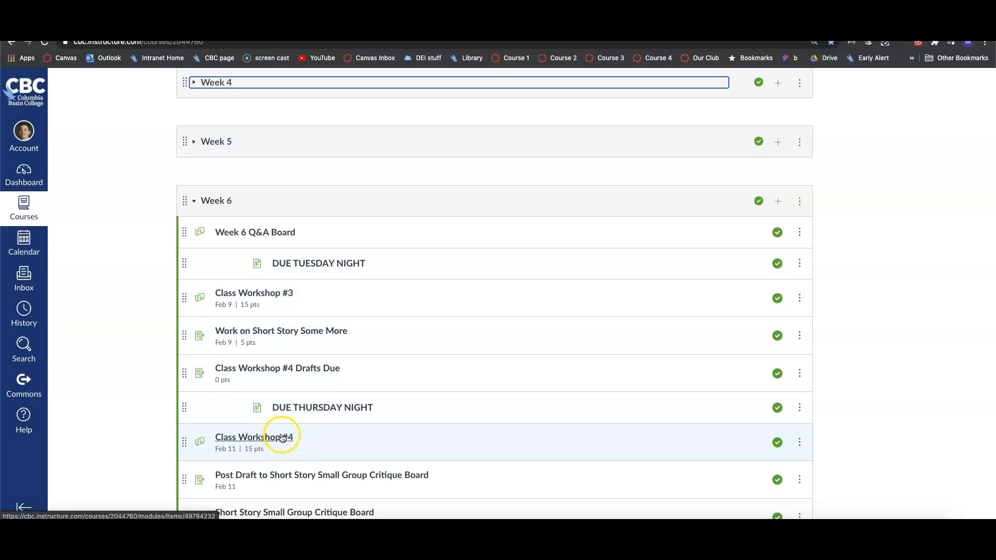
{"action": "mouse_move", "coordinate": [282, 370]}
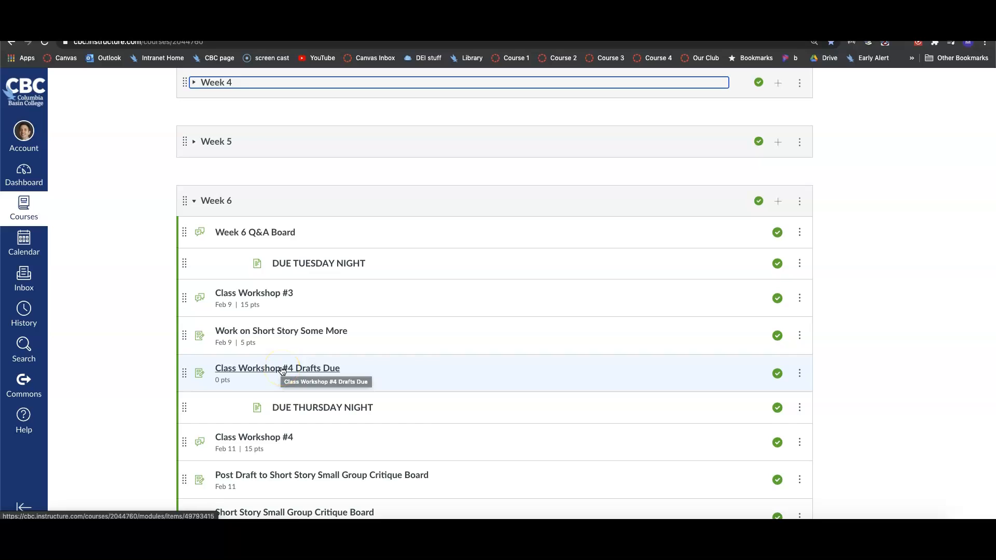
{"action": "mouse_move", "coordinate": [306, 266]}
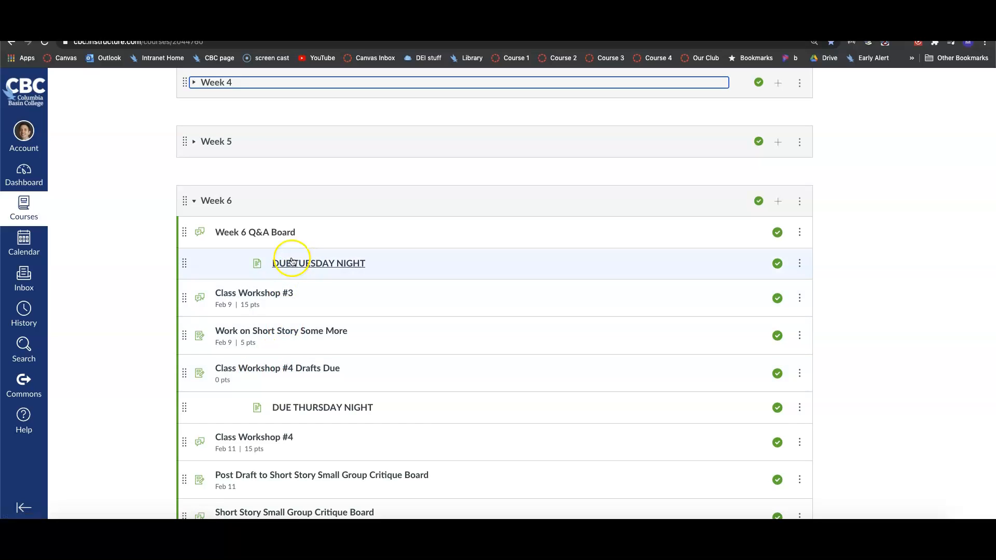
{"action": "scroll", "scroll_direction": "down", "scroll_amount": 3}
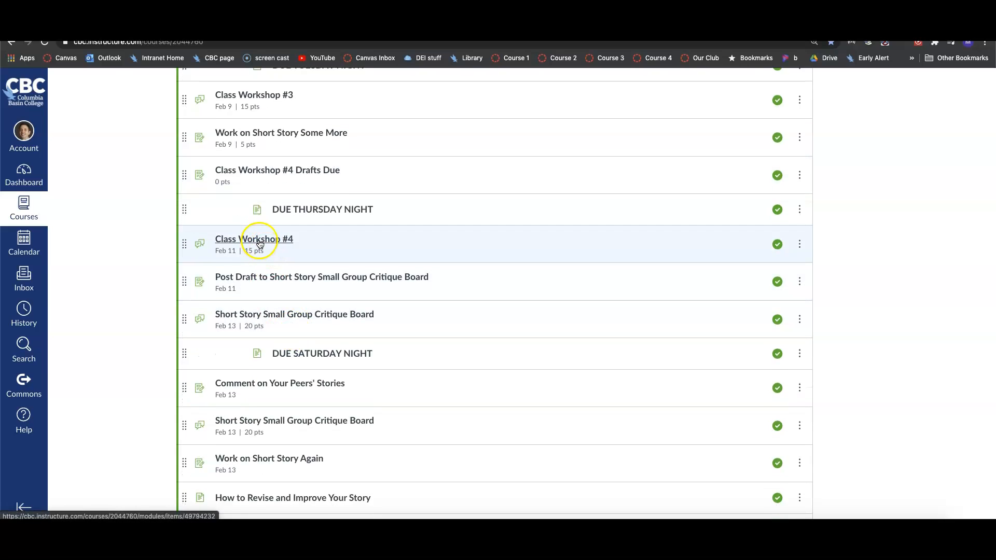
{"action": "mouse_move", "coordinate": [259, 242]}
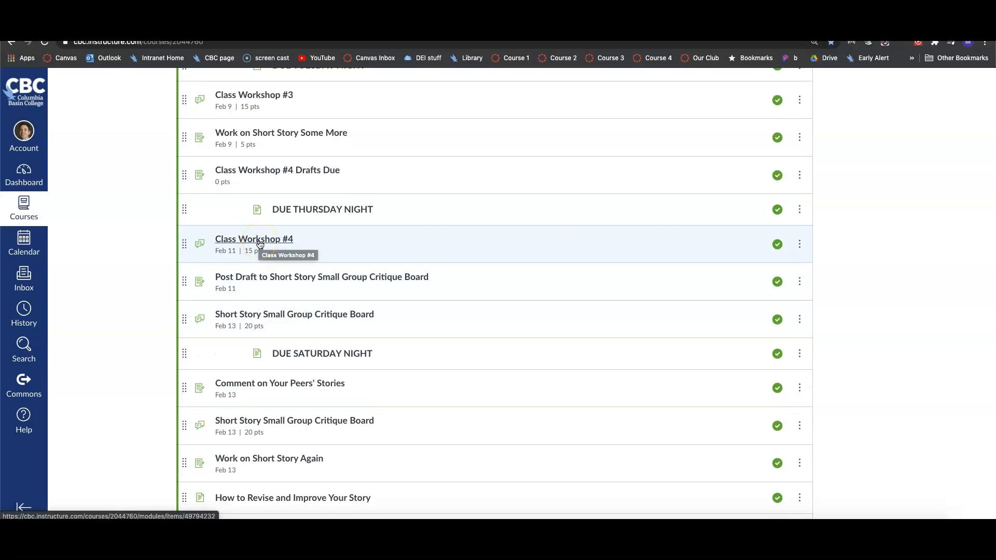
{"action": "scroll", "scroll_direction": "down", "scroll_amount": 3}
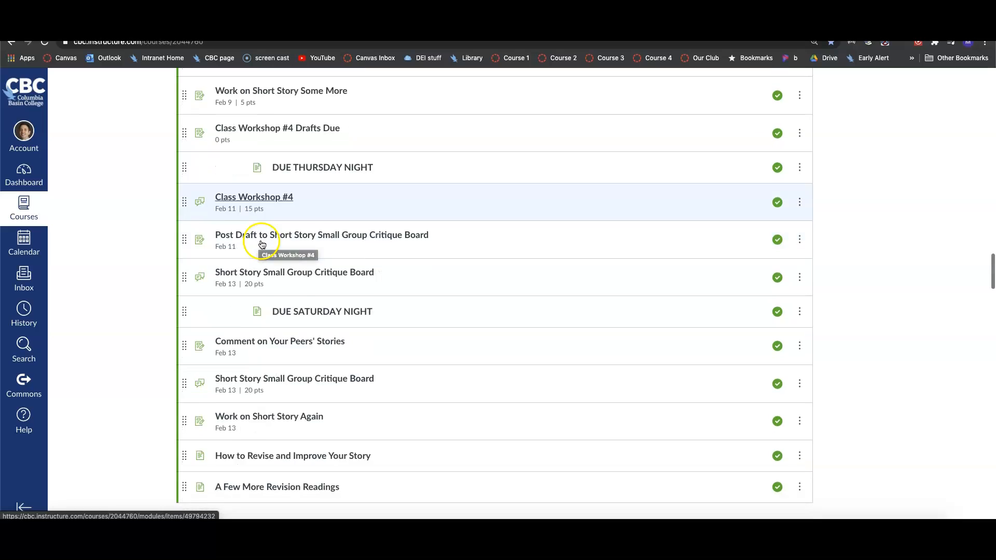
{"action": "scroll", "scroll_direction": "down", "scroll_amount": 3}
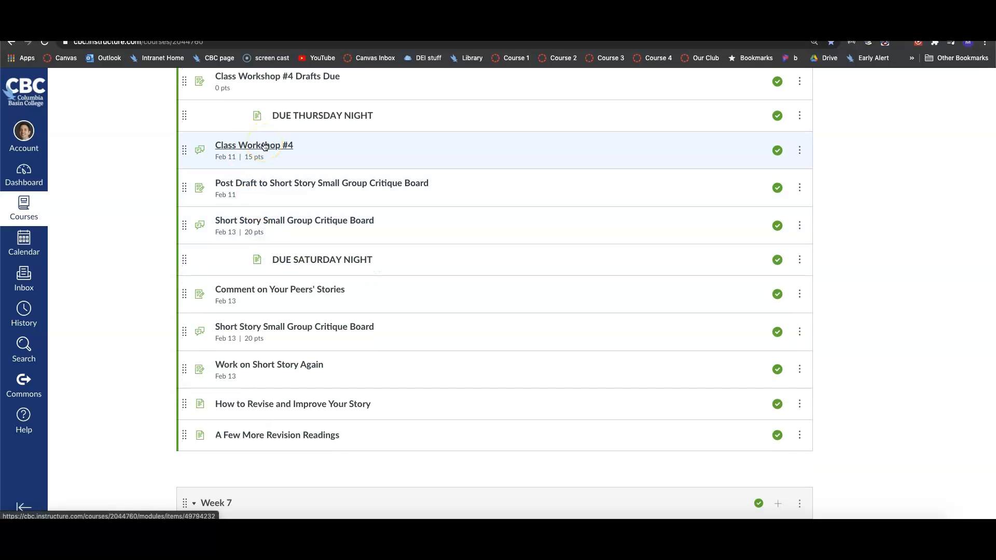
{"action": "mouse_move", "coordinate": [264, 146]}
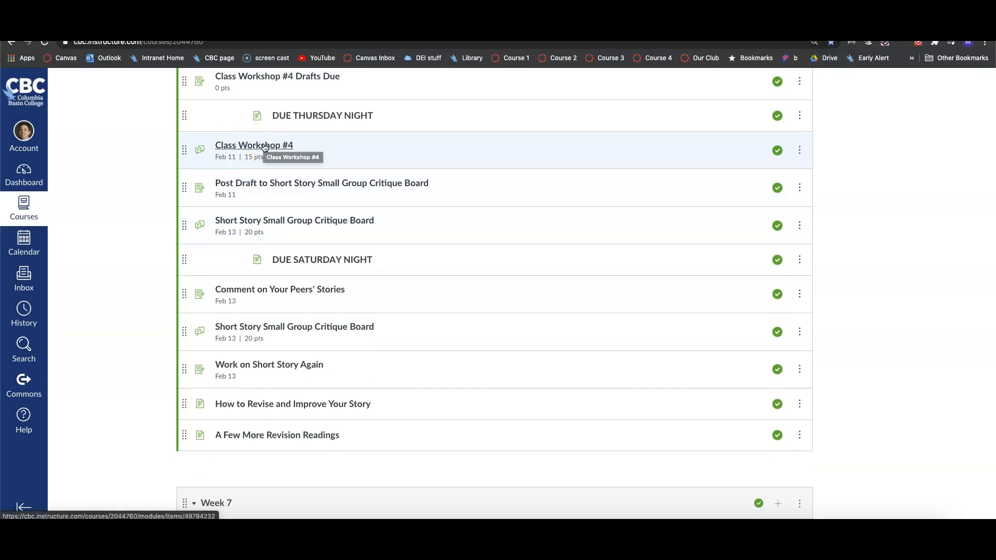
{"action": "left_click", "coordinate": [263, 149]}
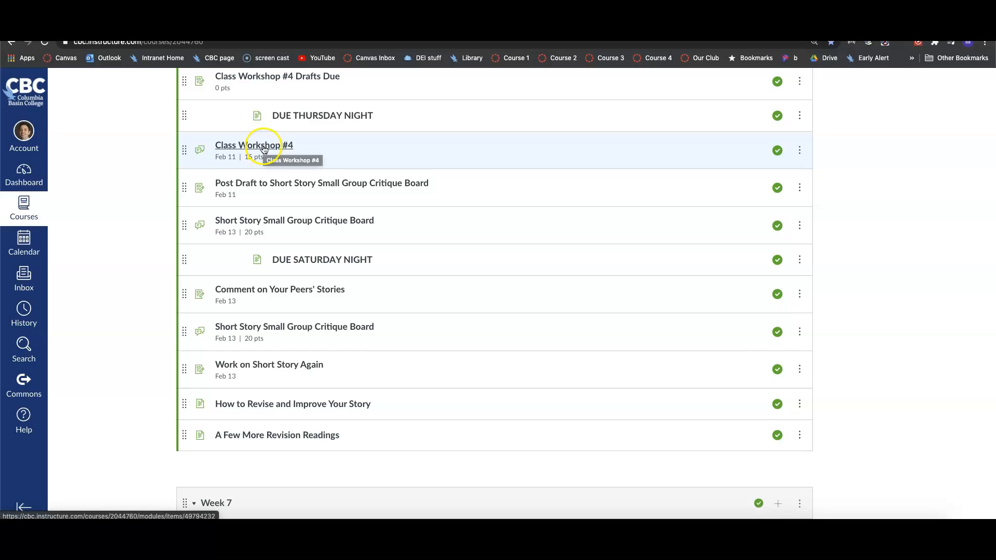
{"action": "mouse_move", "coordinate": [278, 187]}
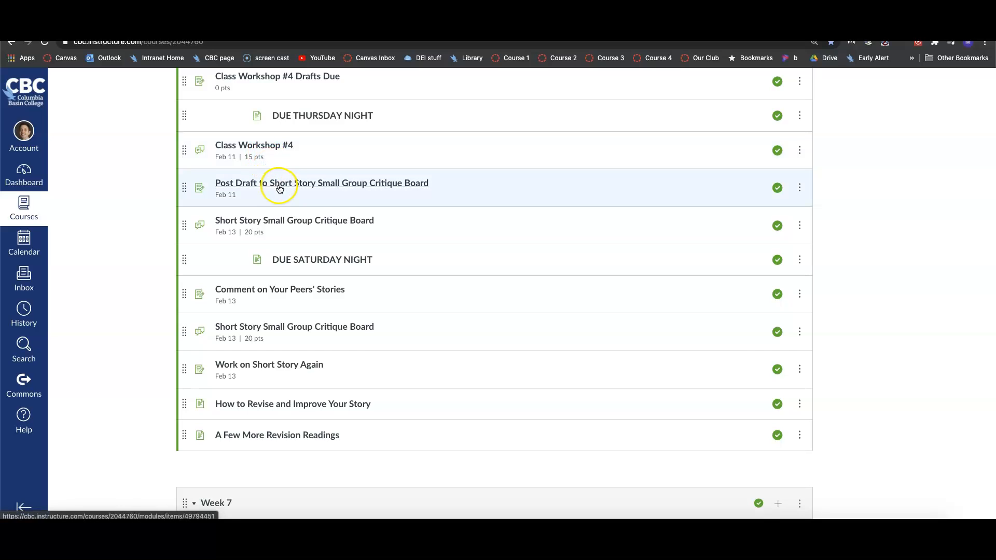
{"action": "mouse_move", "coordinate": [280, 186]}
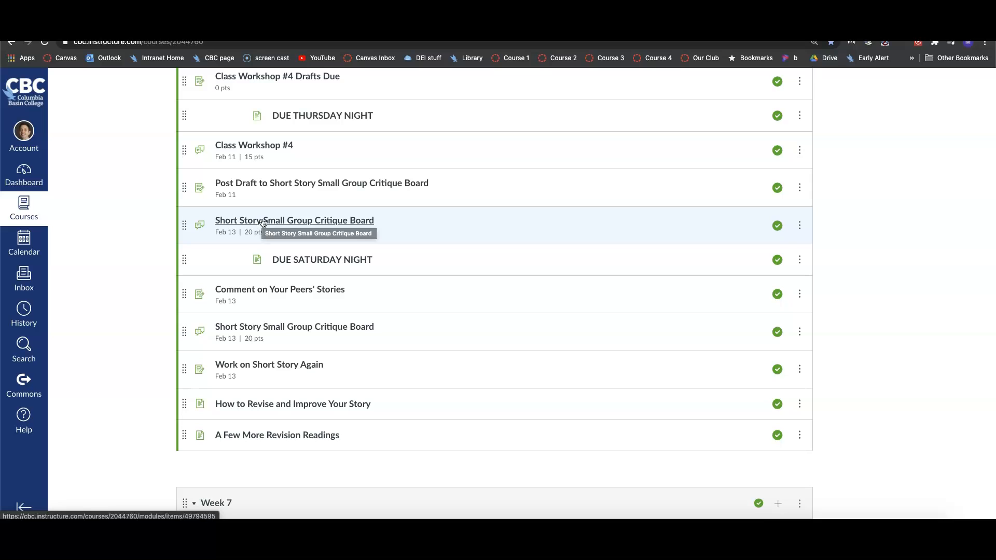
{"action": "scroll", "scroll_direction": "down", "scroll_amount": 3}
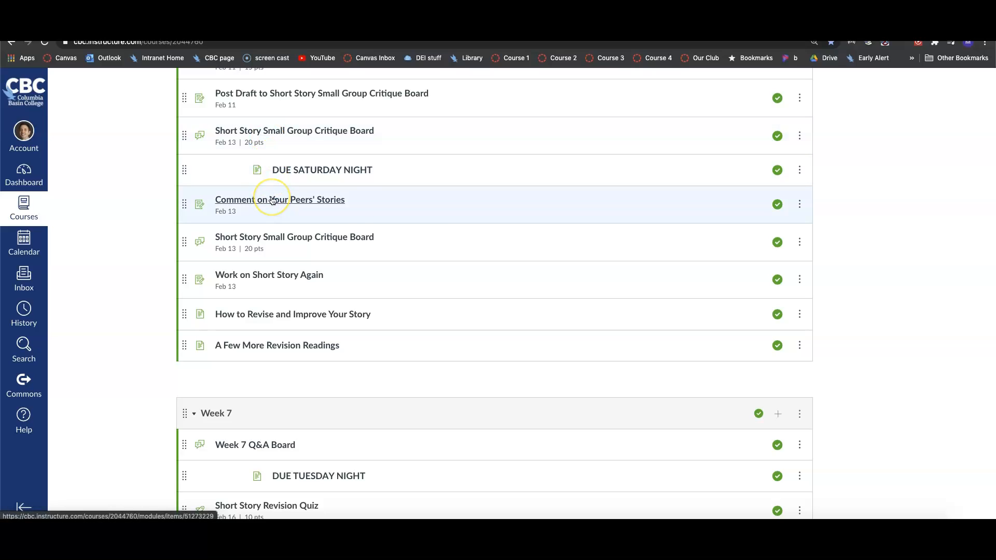
{"action": "mouse_move", "coordinate": [272, 200]}
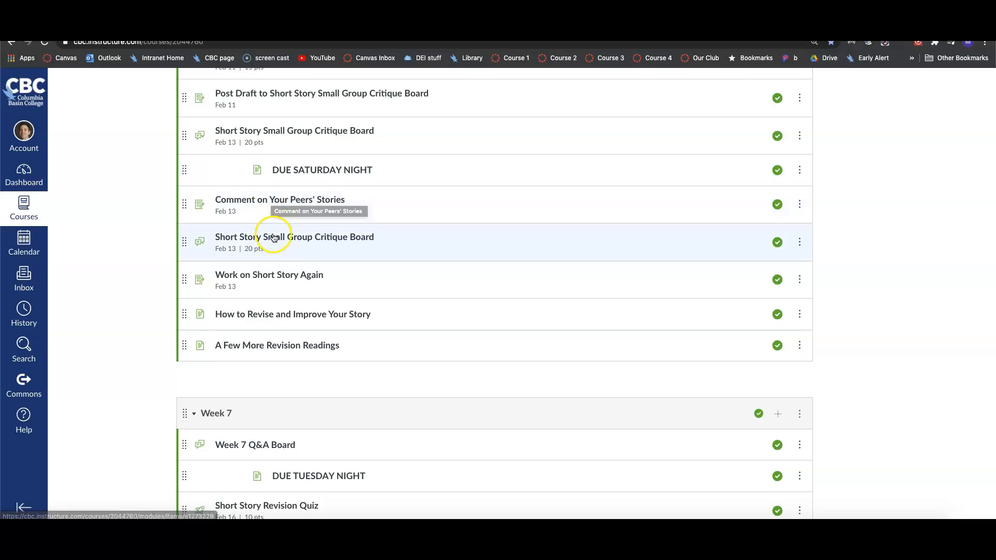
{"action": "mouse_move", "coordinate": [274, 275]}
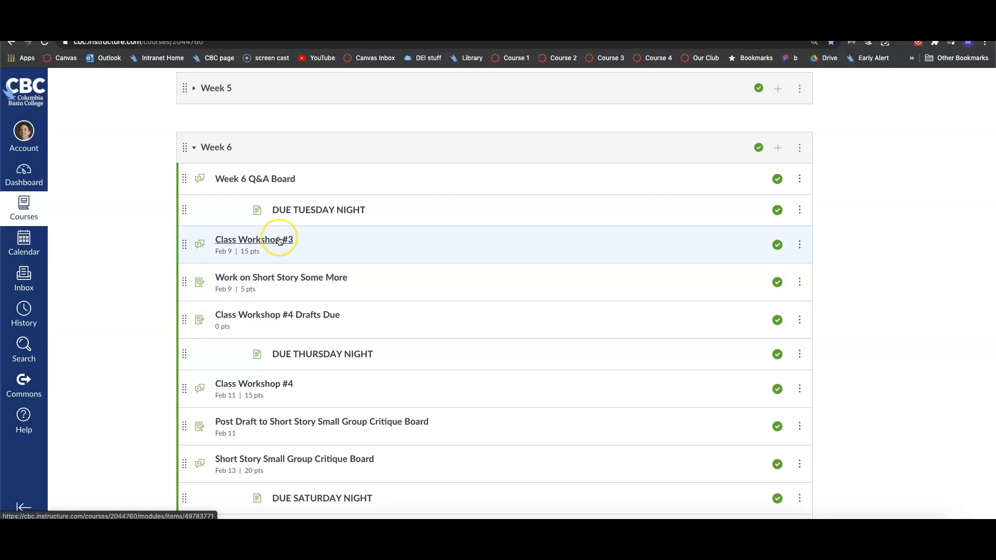
{"action": "mouse_move", "coordinate": [280, 384]}
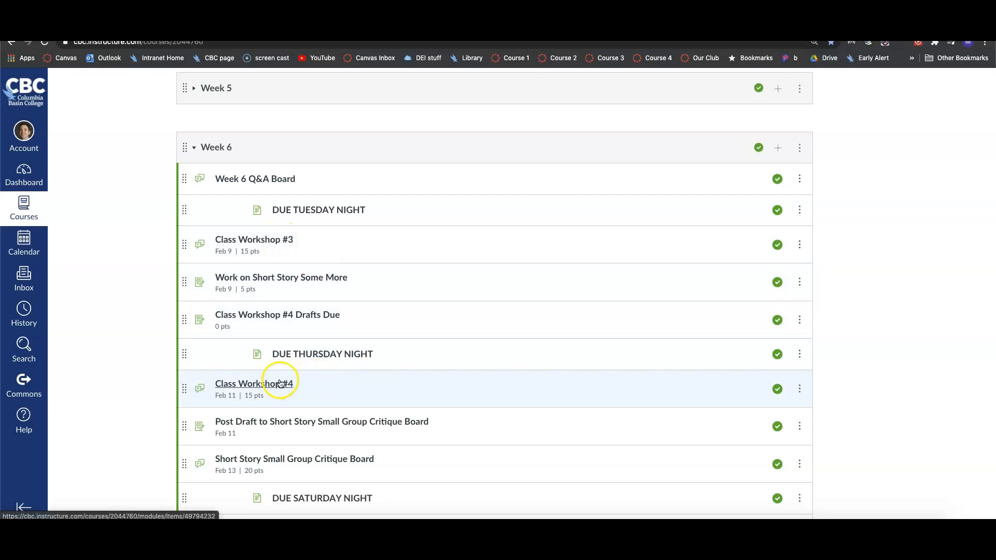
{"action": "scroll", "scroll_direction": "down", "scroll_amount": 3}
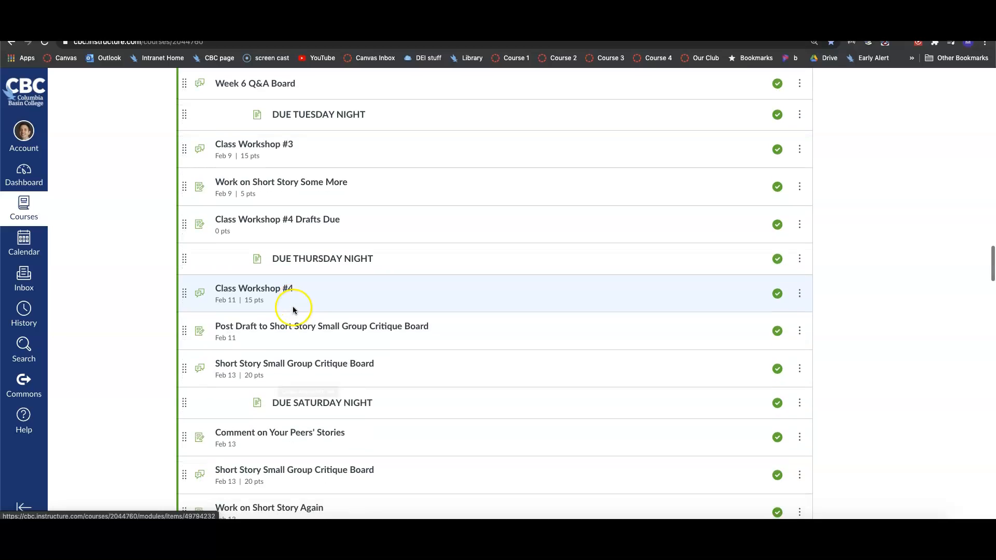
{"action": "scroll", "scroll_direction": "down", "scroll_amount": 3}
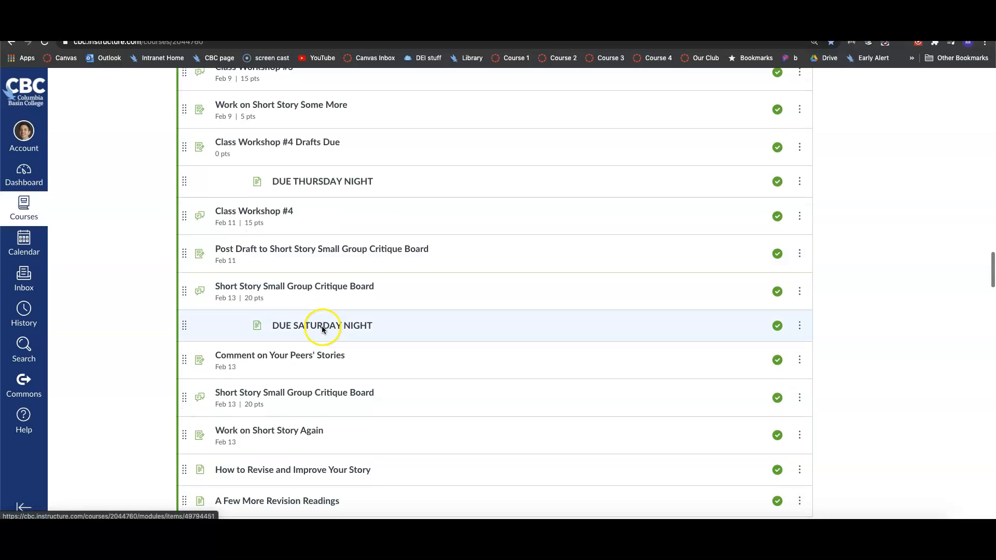
{"action": "scroll", "scroll_direction": "down", "scroll_amount": 3}
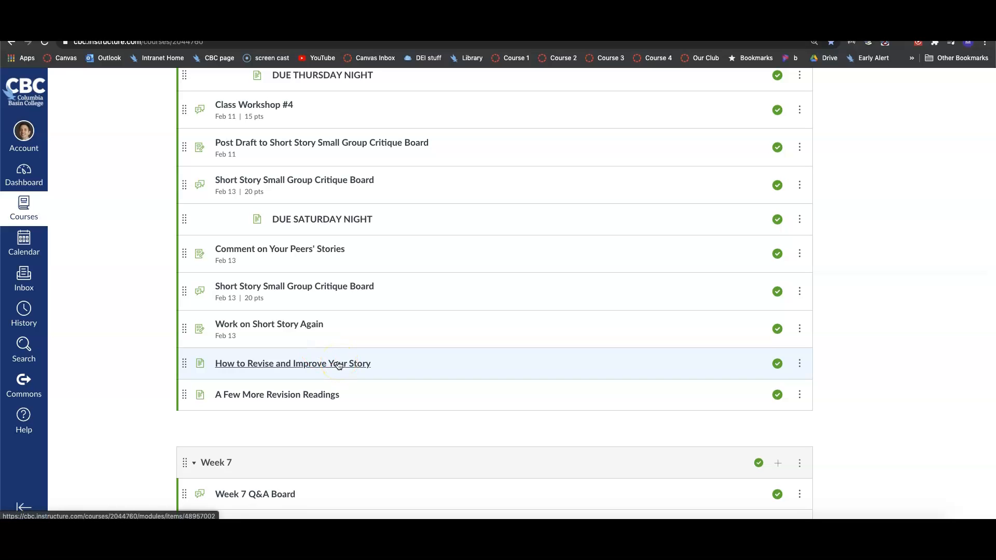
{"action": "scroll", "scroll_direction": "up", "scroll_amount": 3}
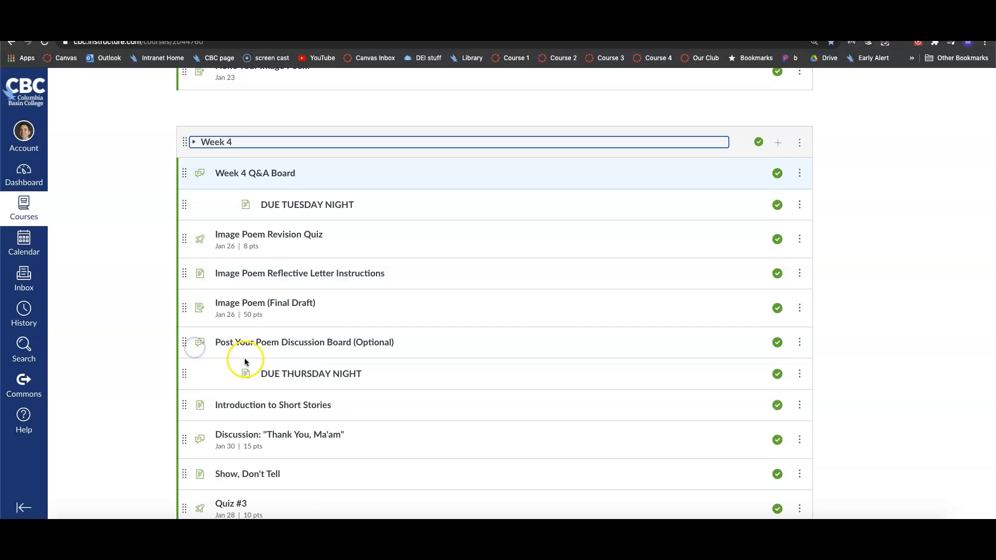
- Scroll to the Week 4 header and collapse it, leaving Week 6 expanded
{"action": "scroll", "scroll_direction": "down", "scroll_amount": 3}
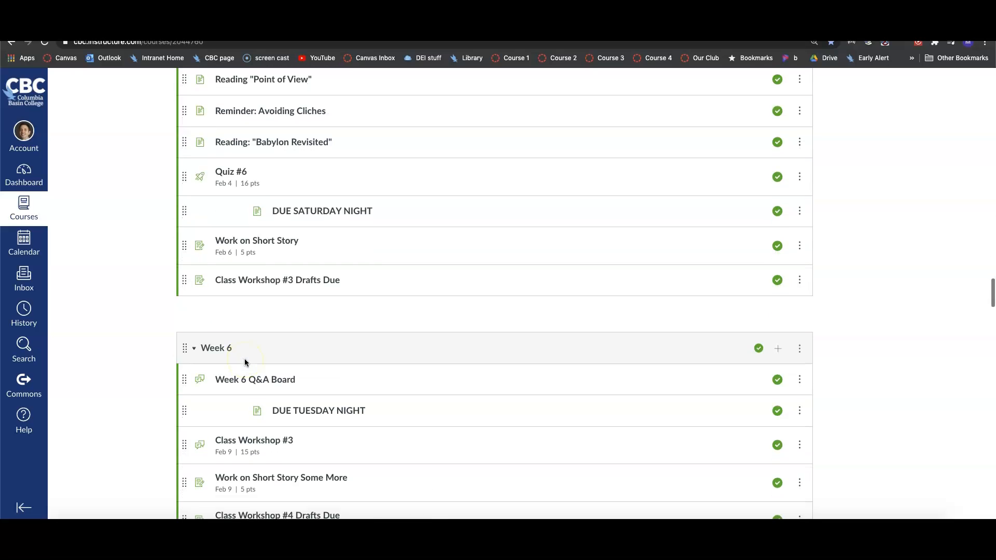
{"action": "mouse_move", "coordinate": [262, 105]}
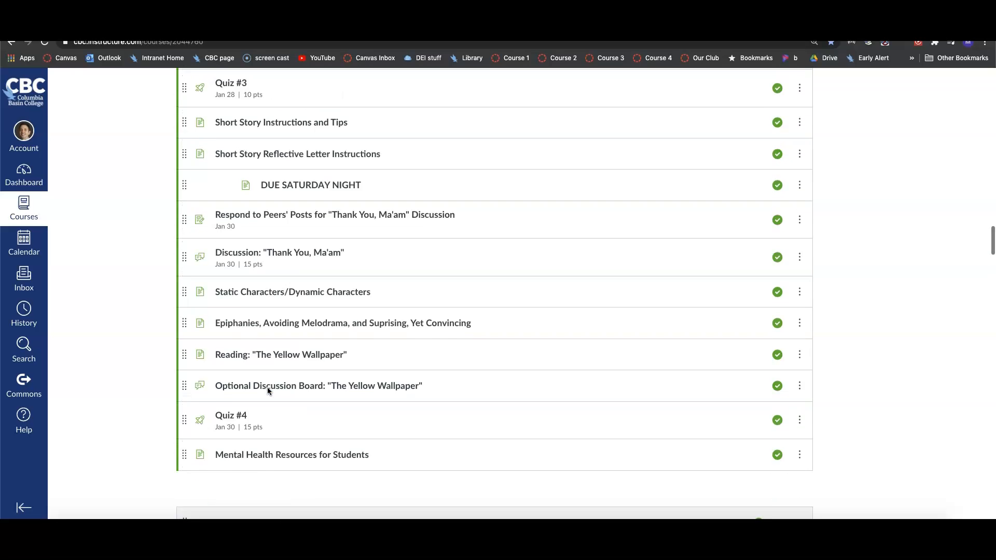
{"action": "scroll", "scroll_direction": "down", "scroll_amount": 3}
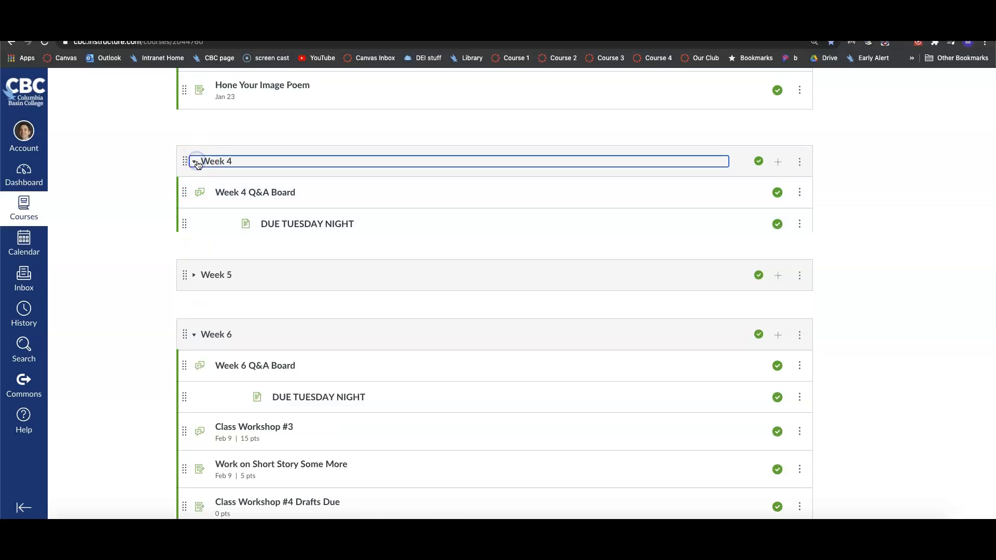
{"action": "left_click", "coordinate": [196, 161]}
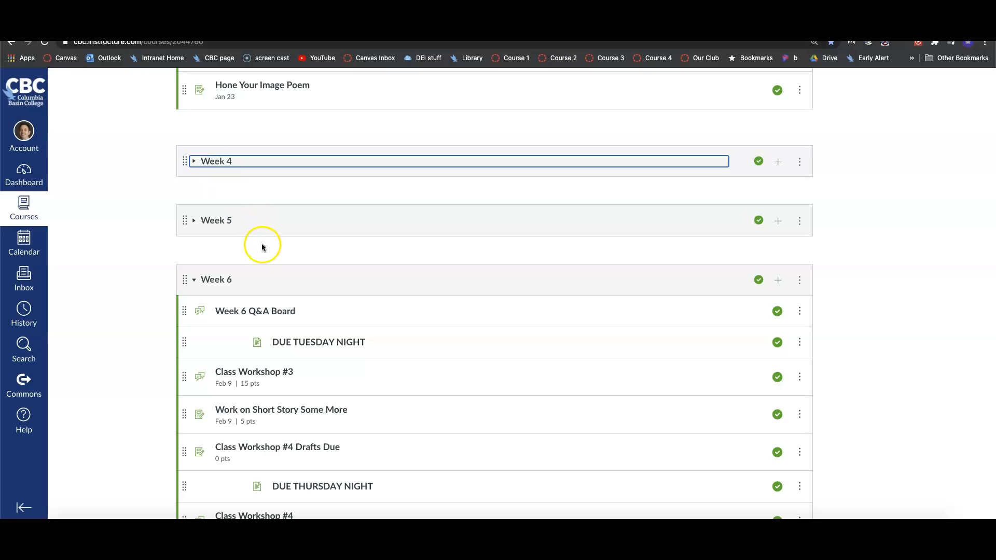